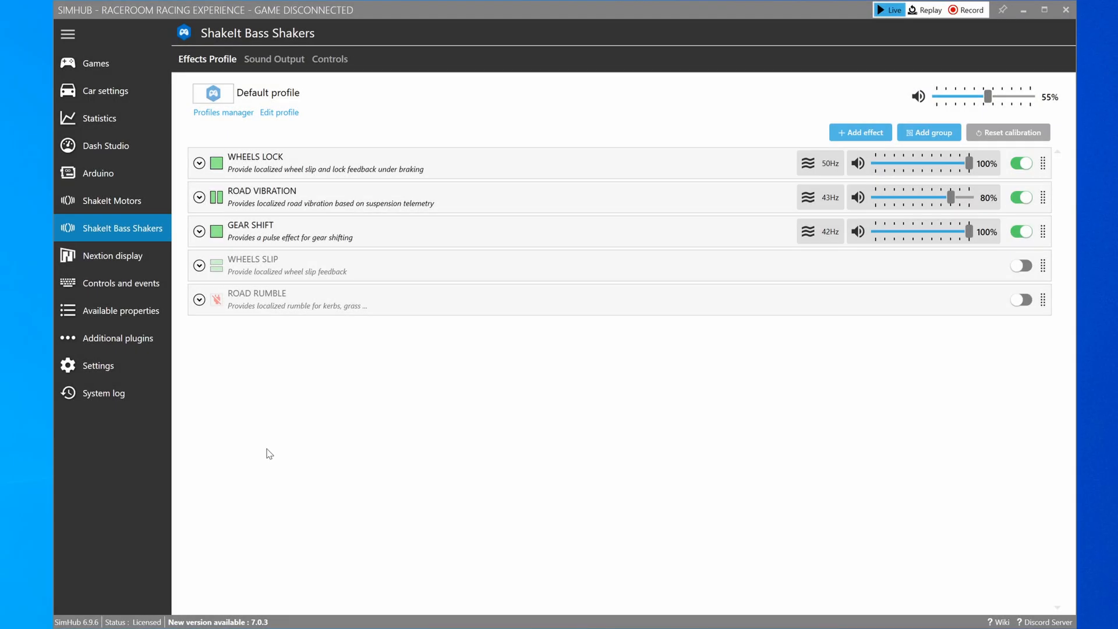
mouse_move(183, 121)
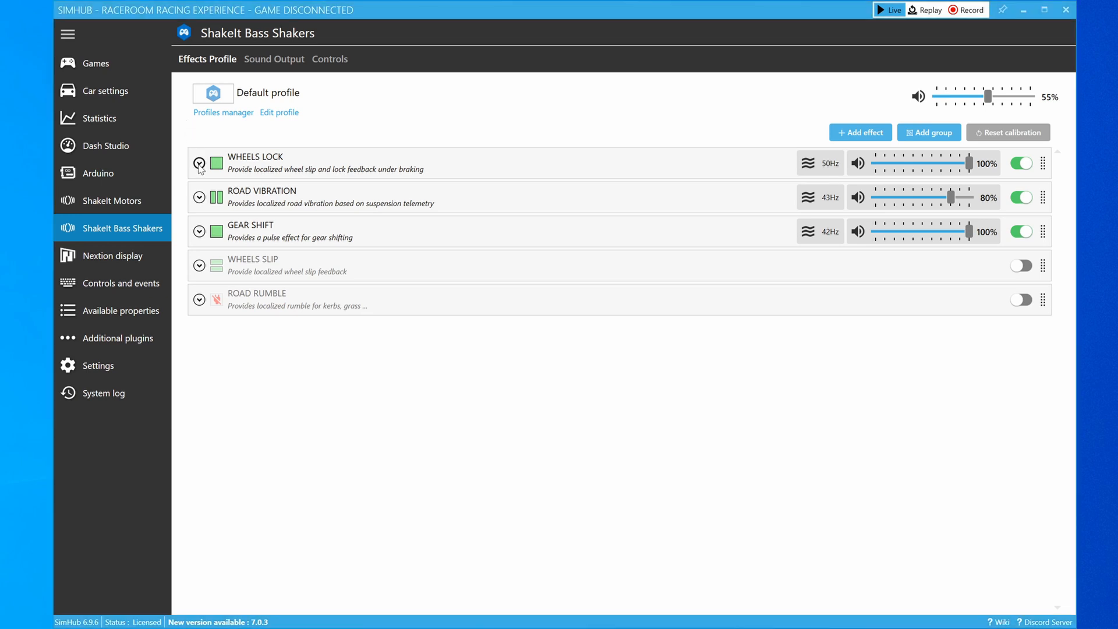
Review the detailed settings of WHEELS LOCK, ROAD VIBRATION and GEAR SHIFT one after another
left_click(199, 163)
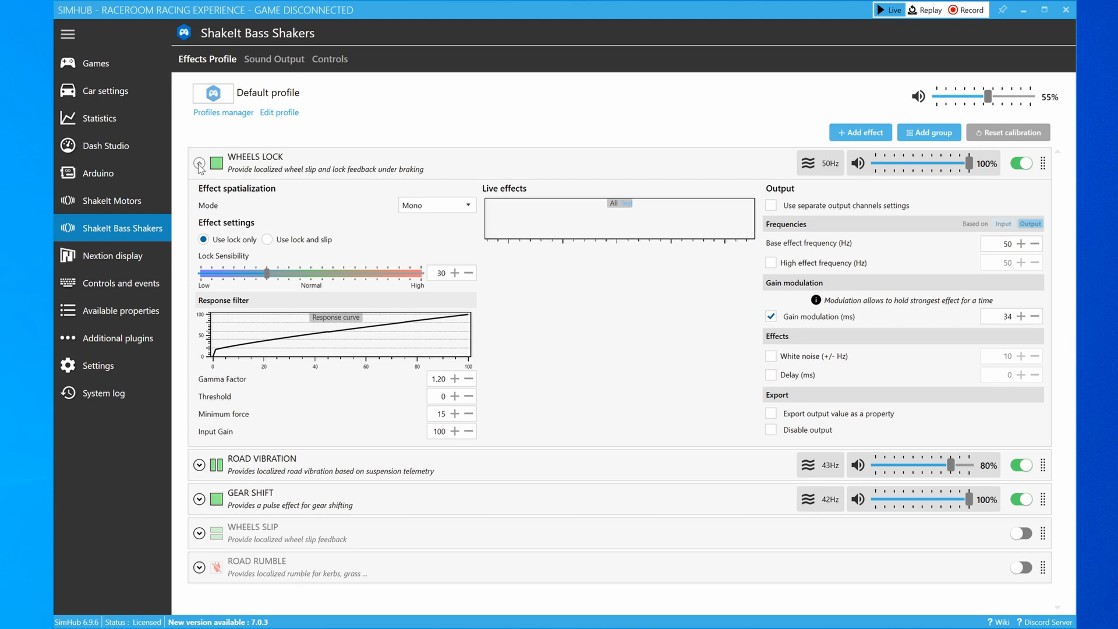
left_click(199, 163)
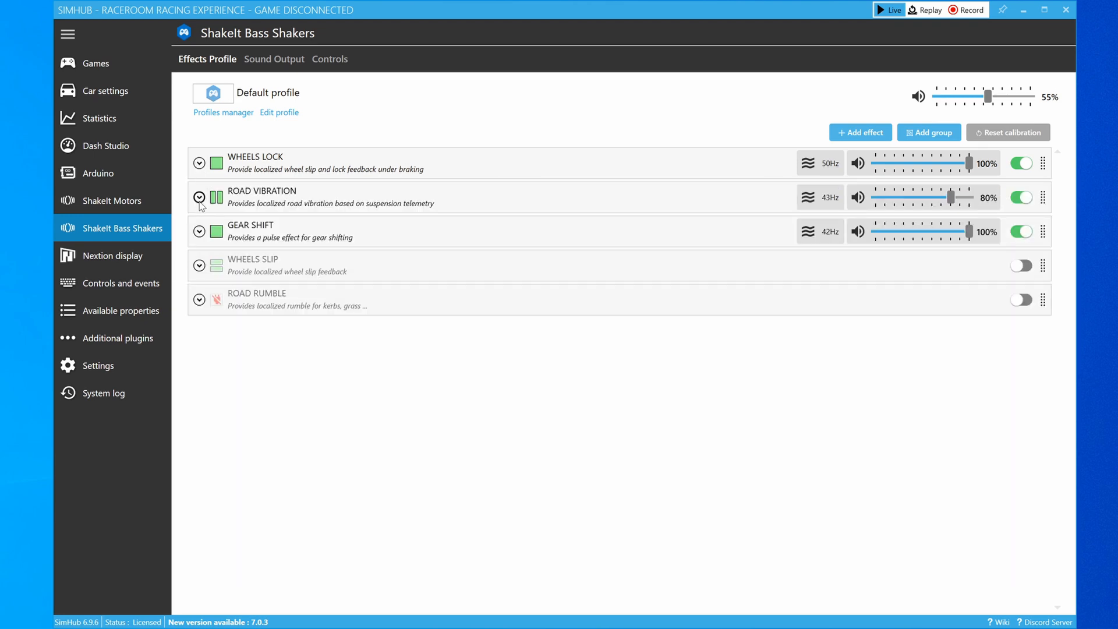
left_click(199, 198)
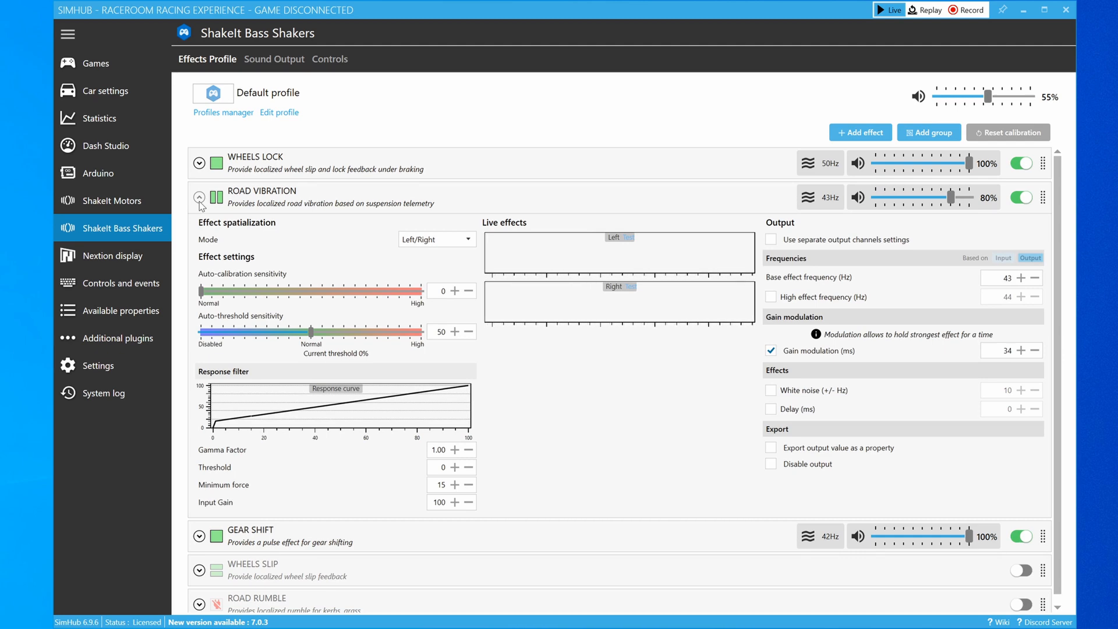
left_click(199, 198)
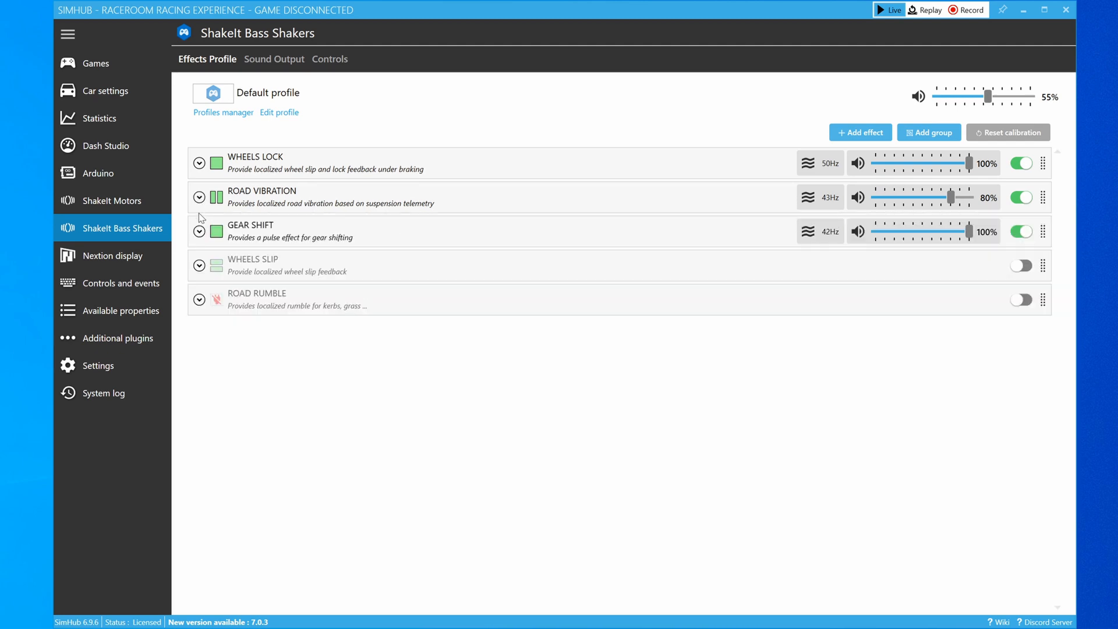
left_click(199, 230)
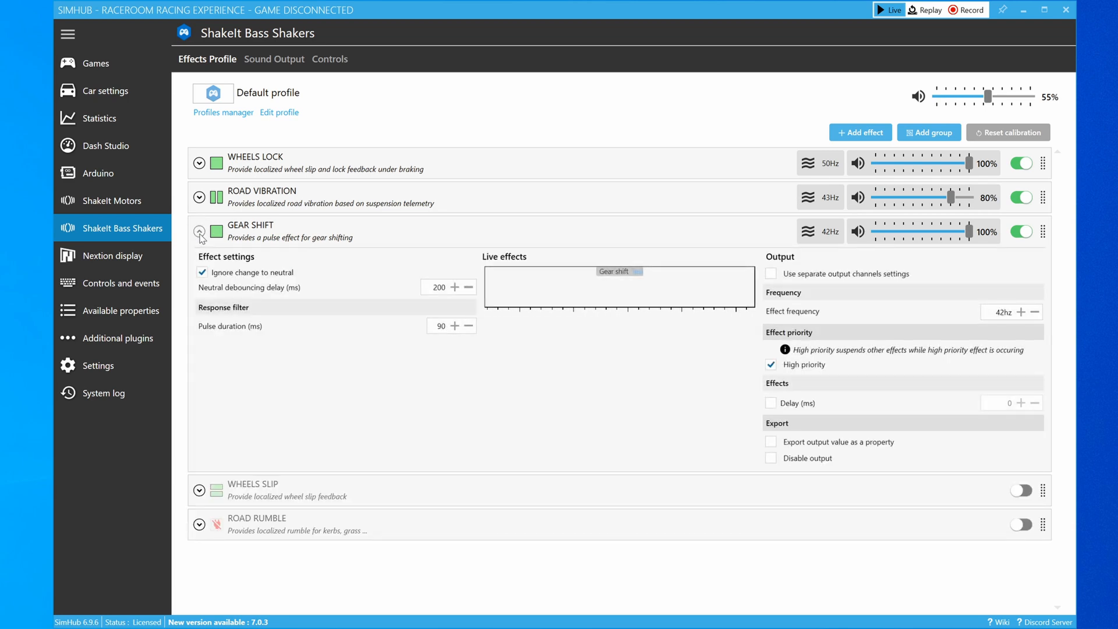
left_click(95, 63)
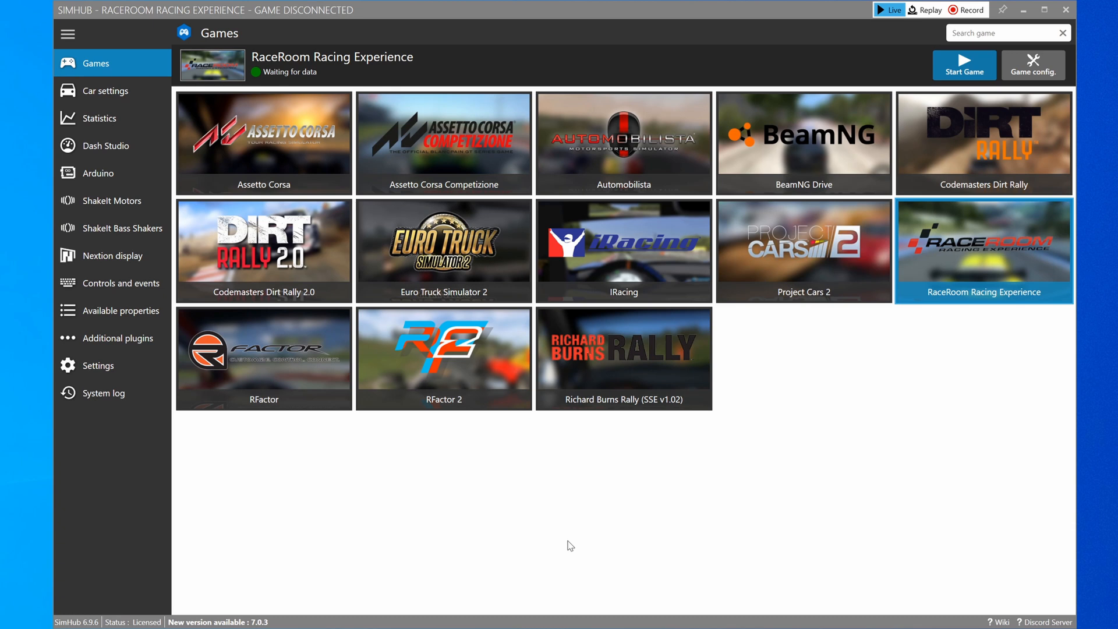
mouse_move(32, 371)
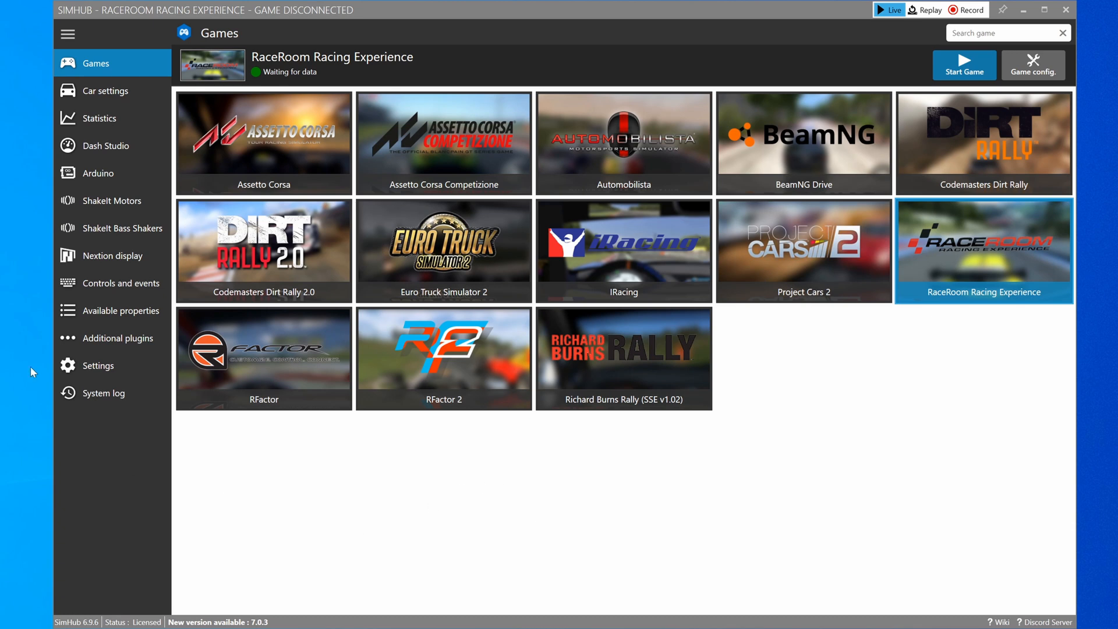
mouse_move(124, 228)
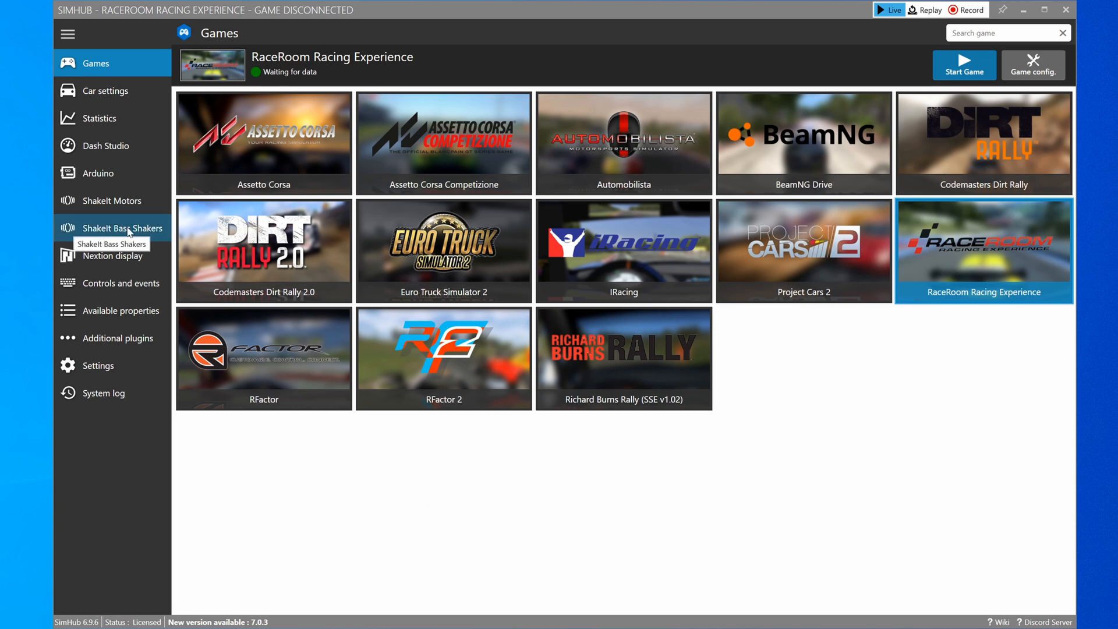
Return to the bass shakers configuration and briefly enable then disable WHEELS SLIP
left_click(118, 228)
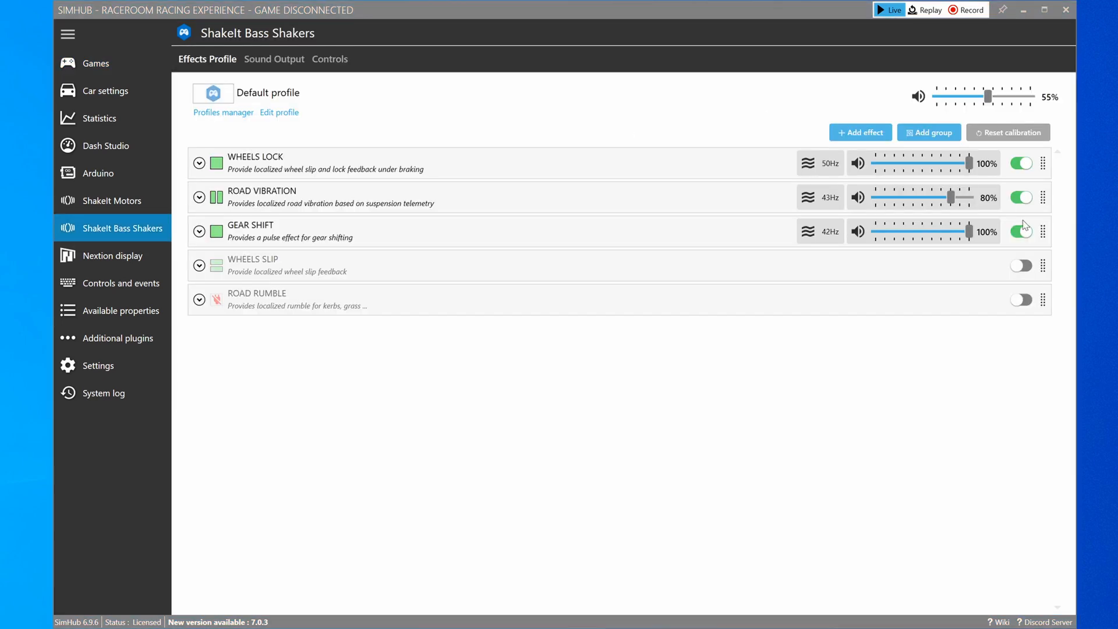
left_click(1020, 266)
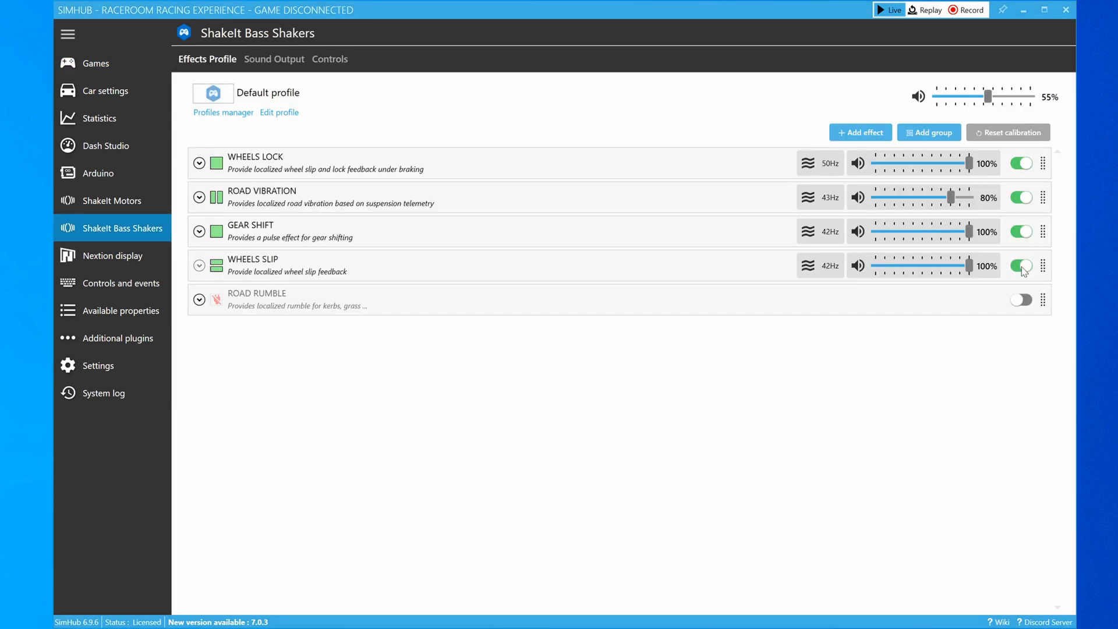
left_click(1020, 265)
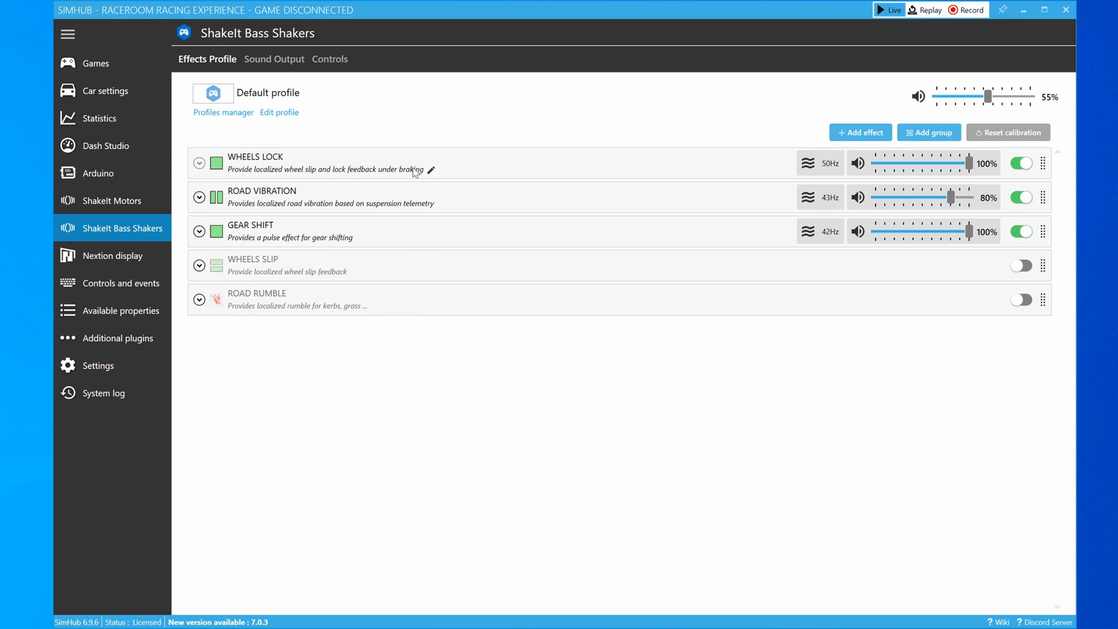
mouse_move(275, 59)
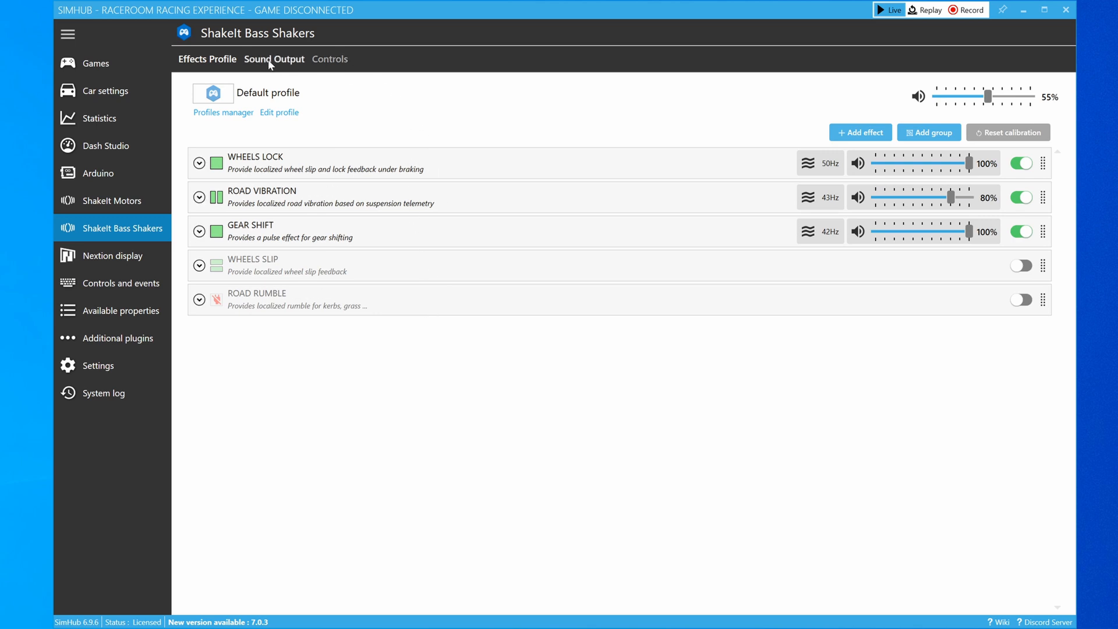
Enable the LG HDR 4K sound output and give it a custom channel map
left_click(274, 59)
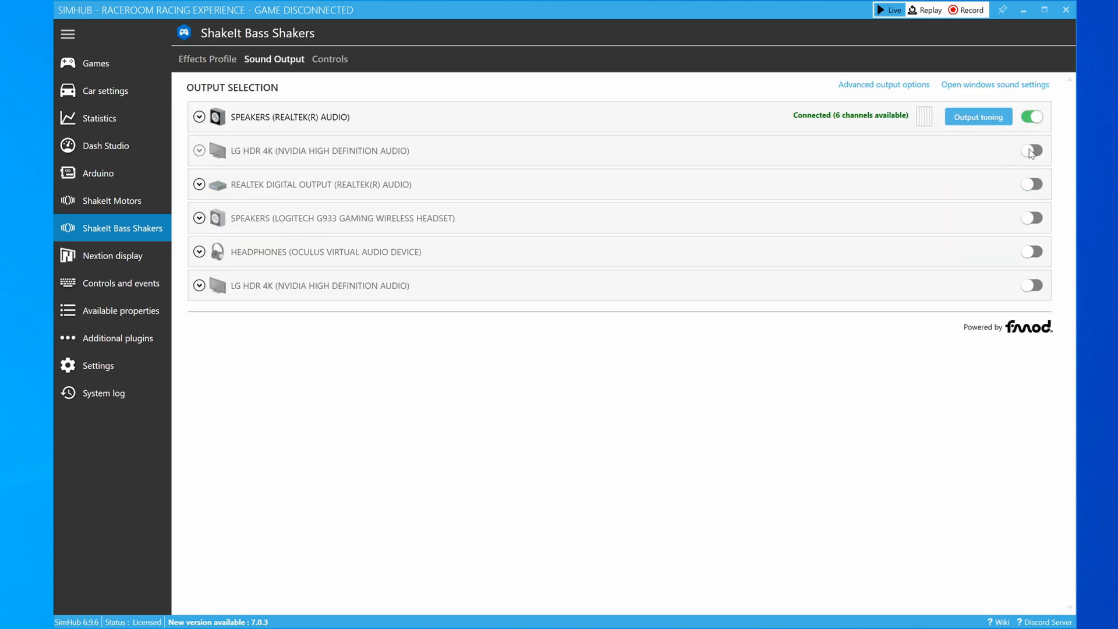
left_click(1031, 150)
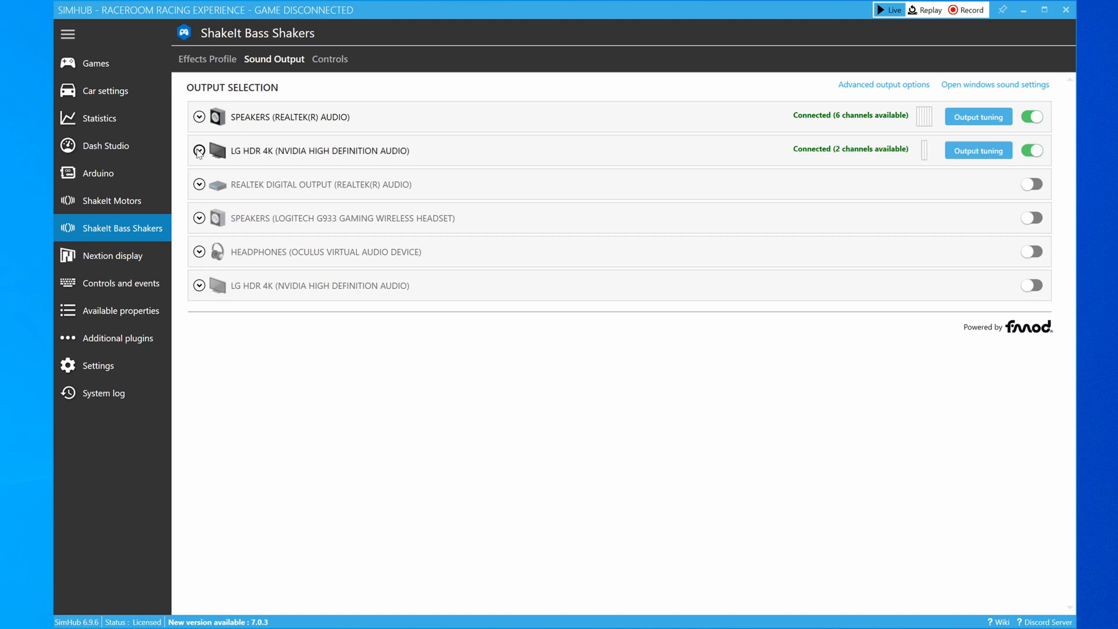
left_click(199, 150)
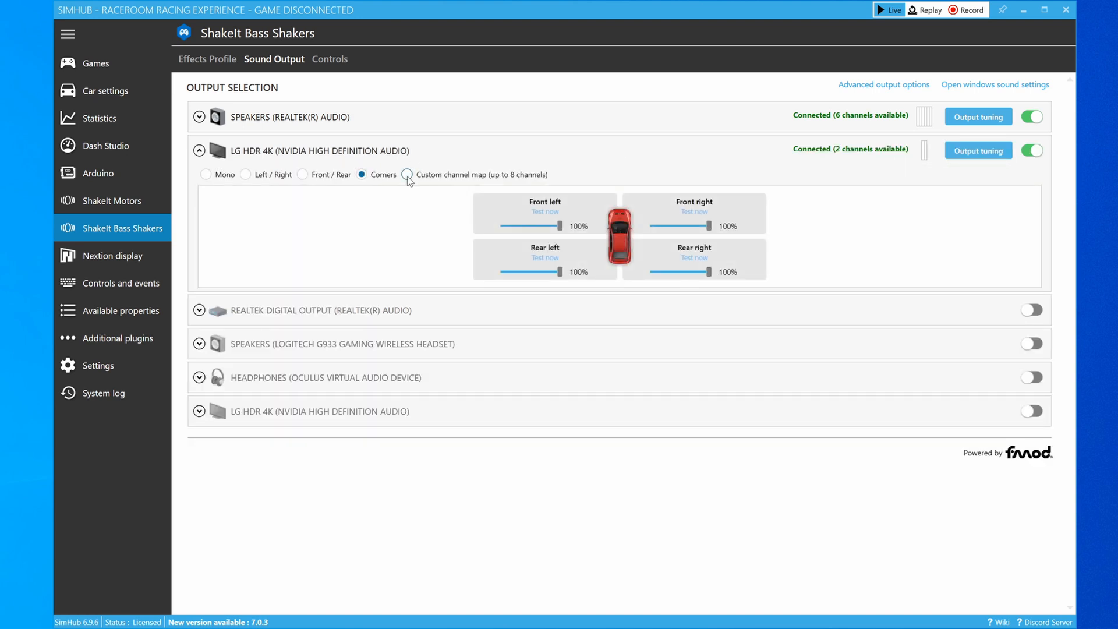
left_click(407, 174)
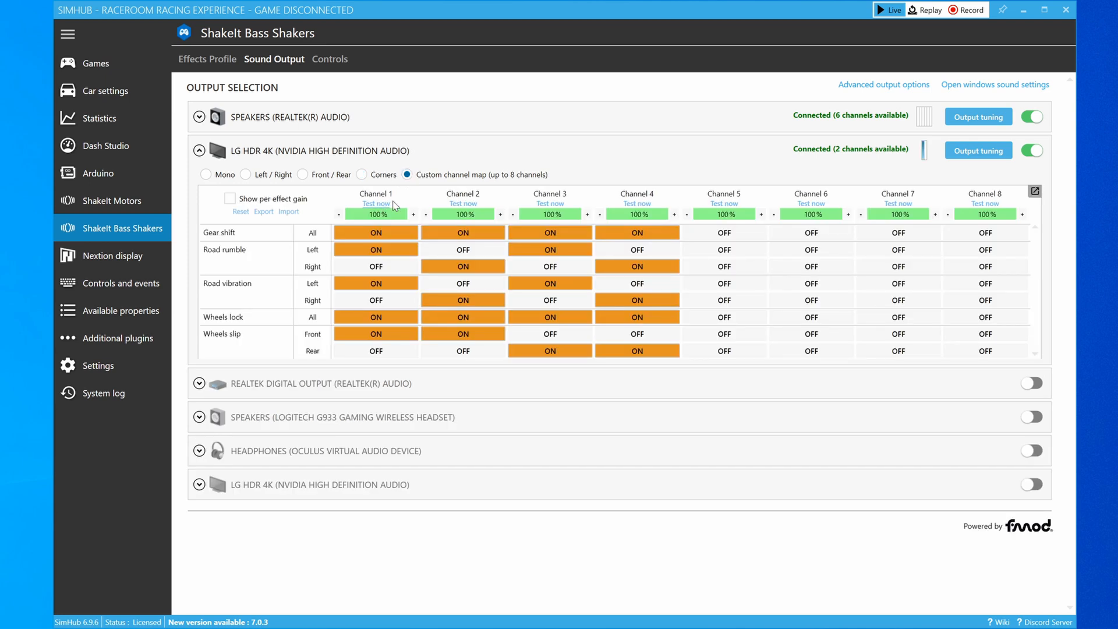
mouse_move(637, 205)
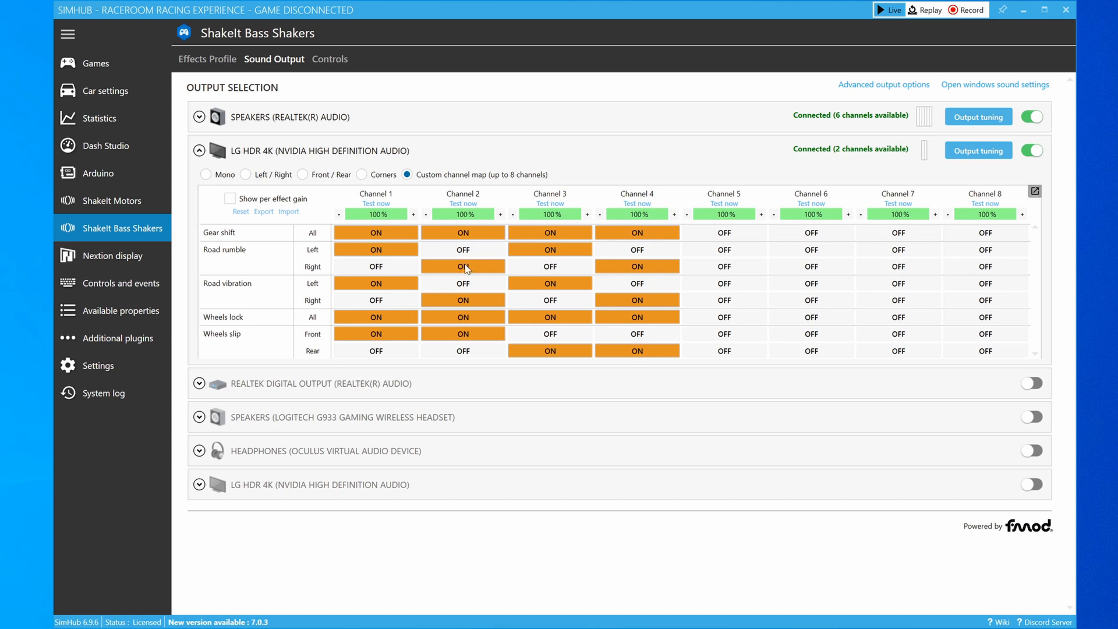
Toggle Road rumble on Channel 2 and turn off Road vibration left on Channel 1
left_click(462, 249)
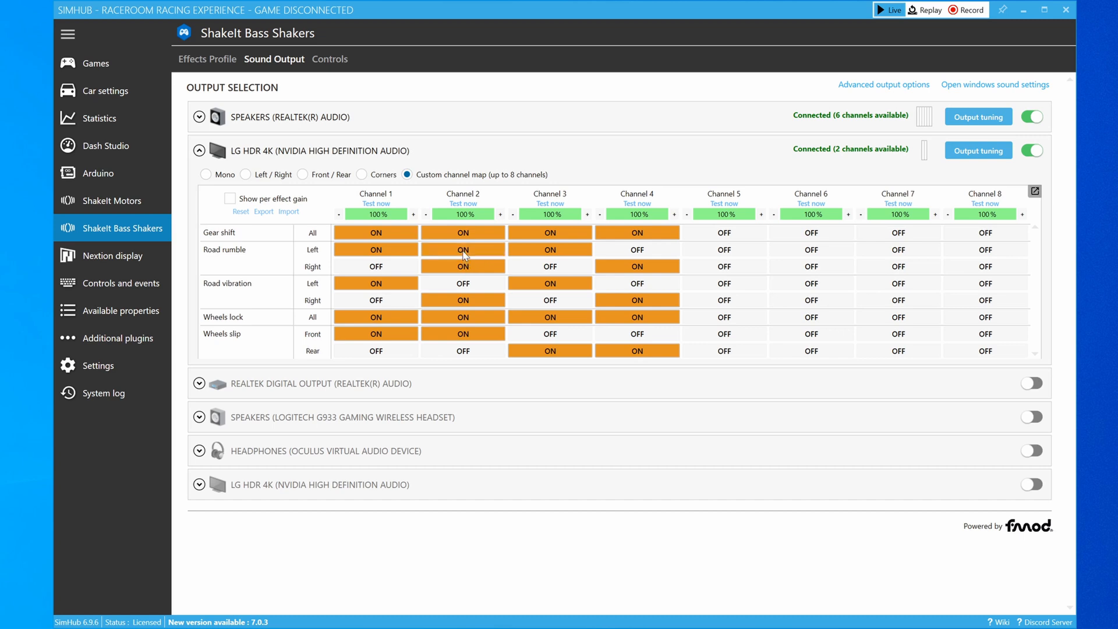
left_click(463, 249)
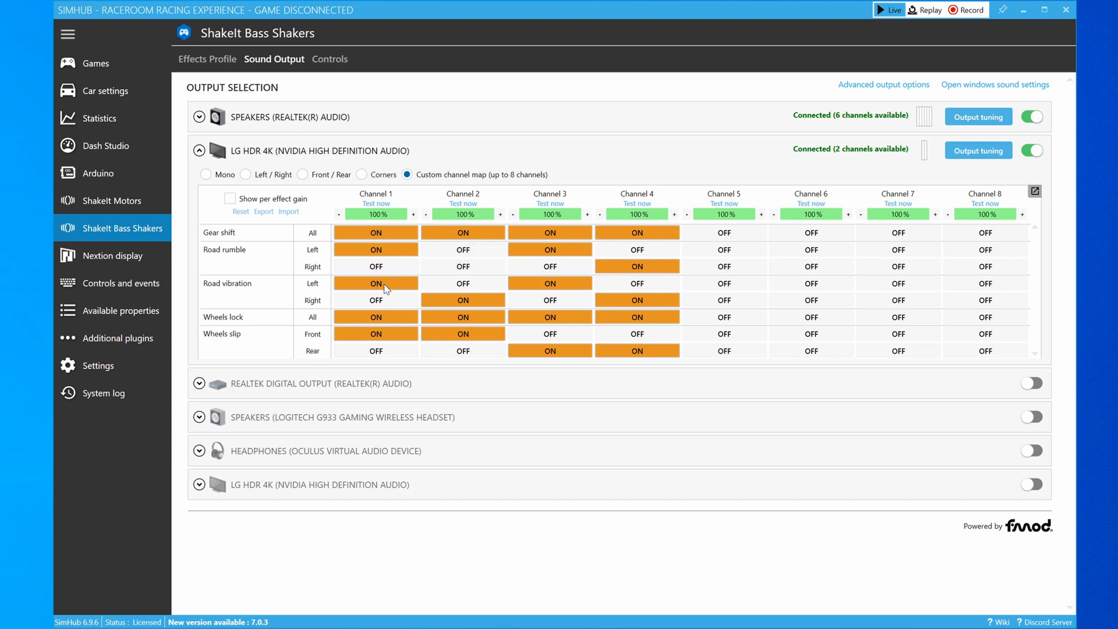
left_click(375, 283)
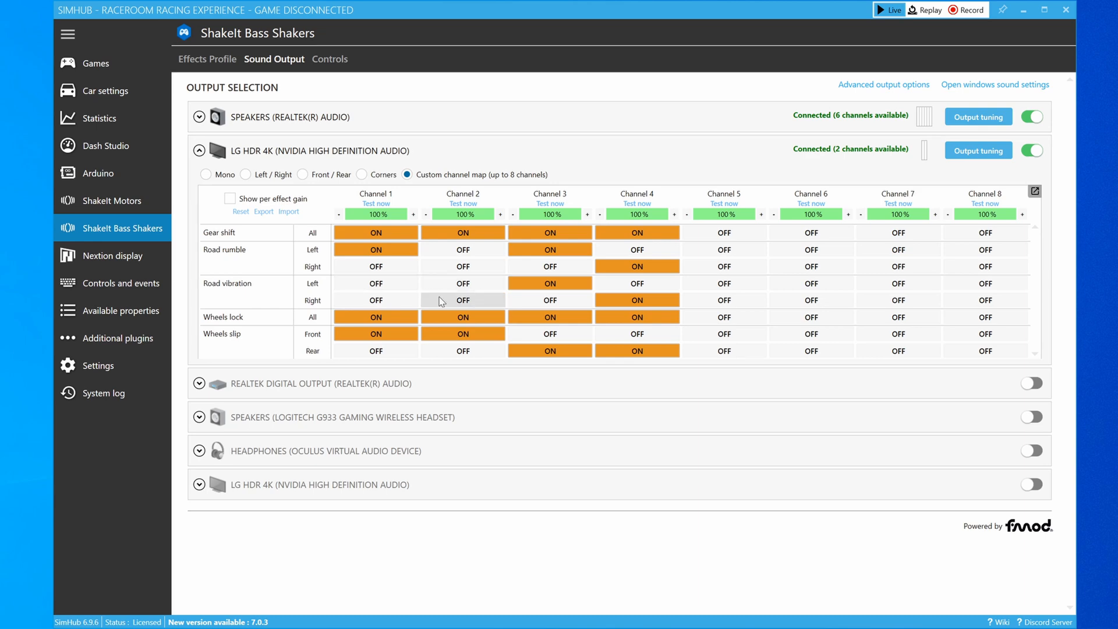
Back on the effects profile, expand WHEELS LOCK and ROAD VIBRATION to show their frequencies
left_click(207, 58)
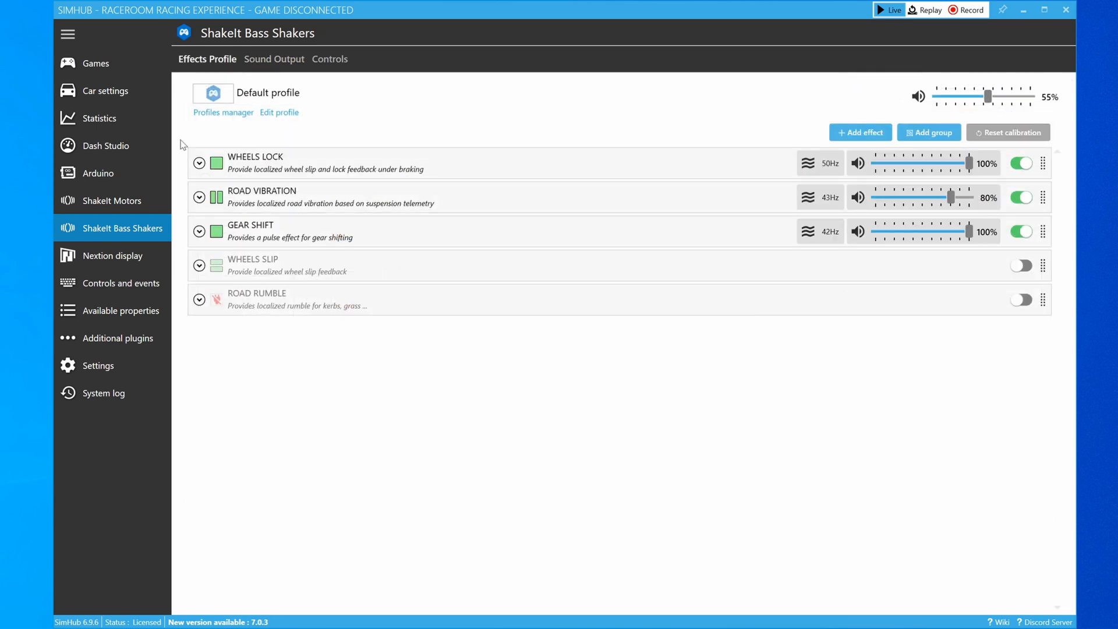
mouse_move(804, 205)
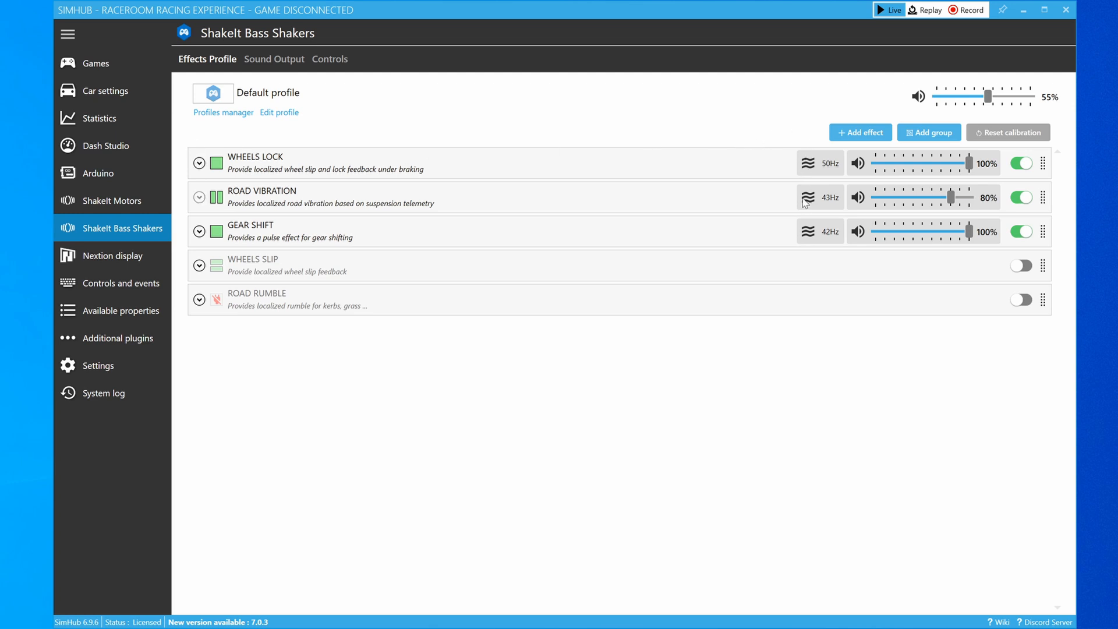
mouse_move(781, 195)
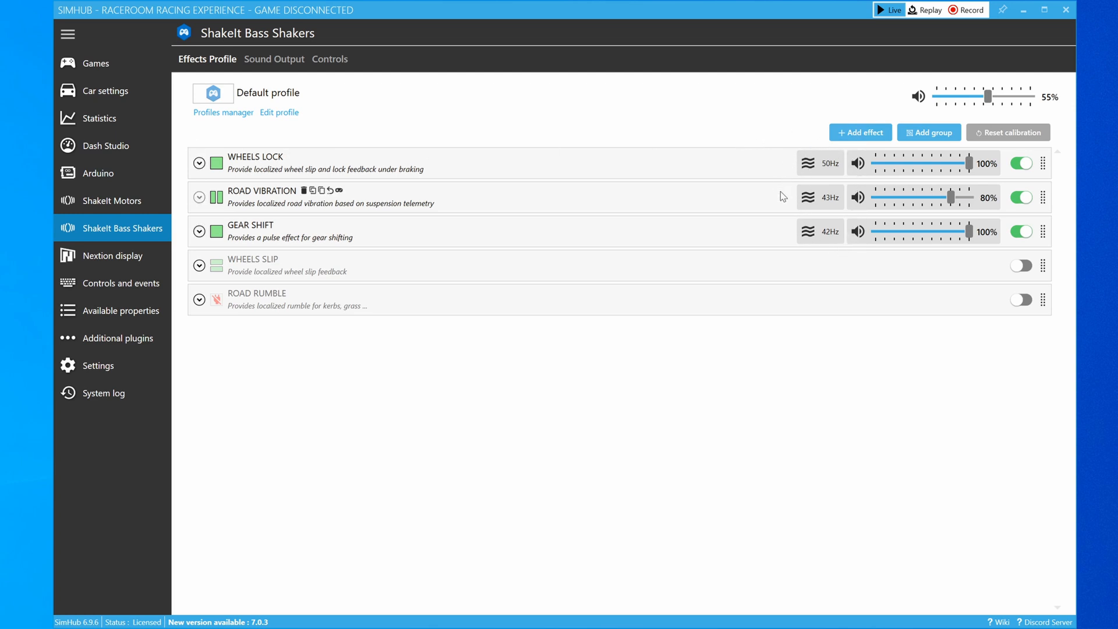
mouse_move(201, 165)
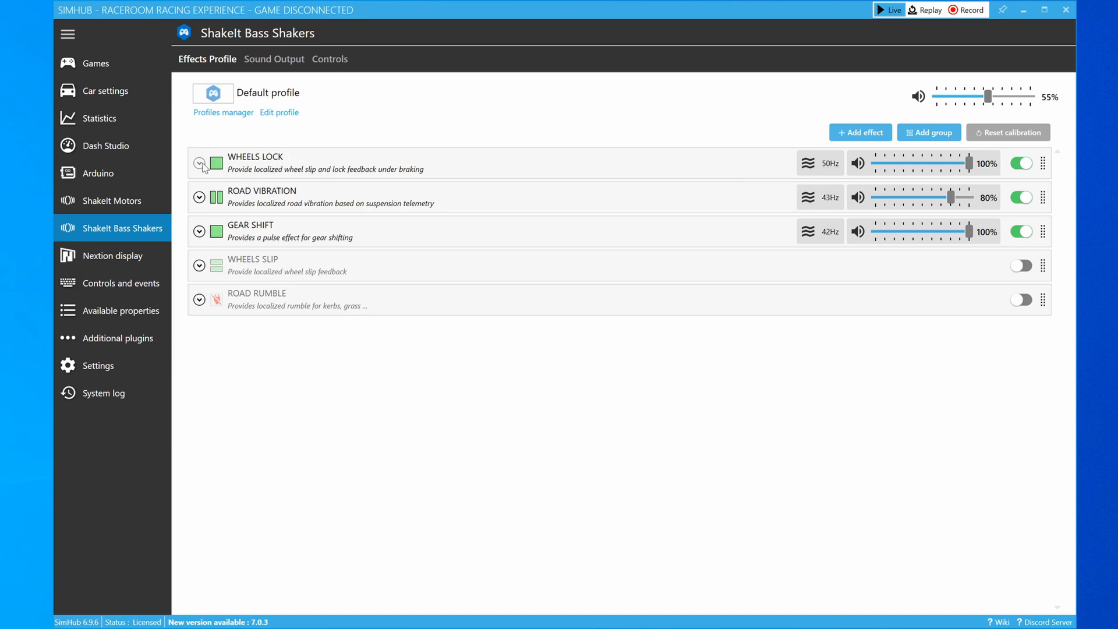
left_click(199, 163)
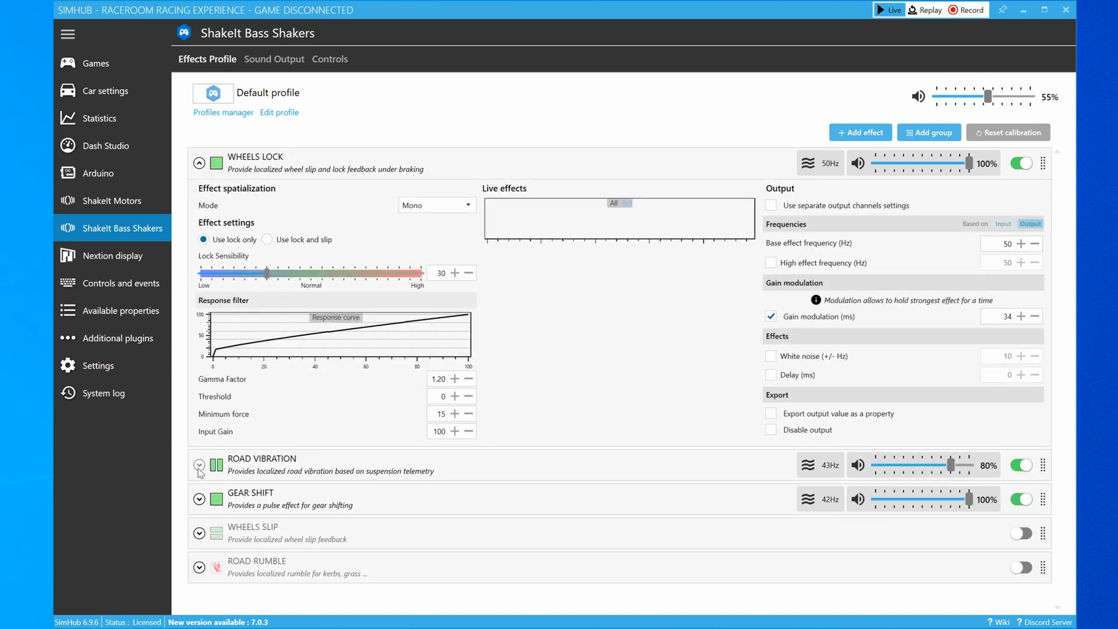
left_click(199, 465)
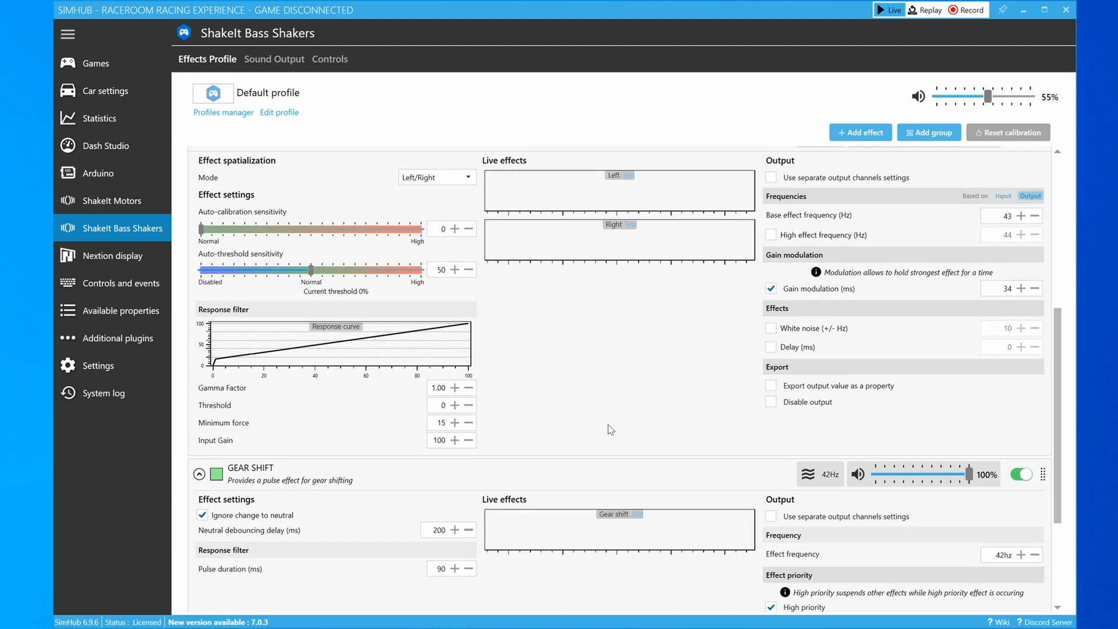
scroll("down", 3)
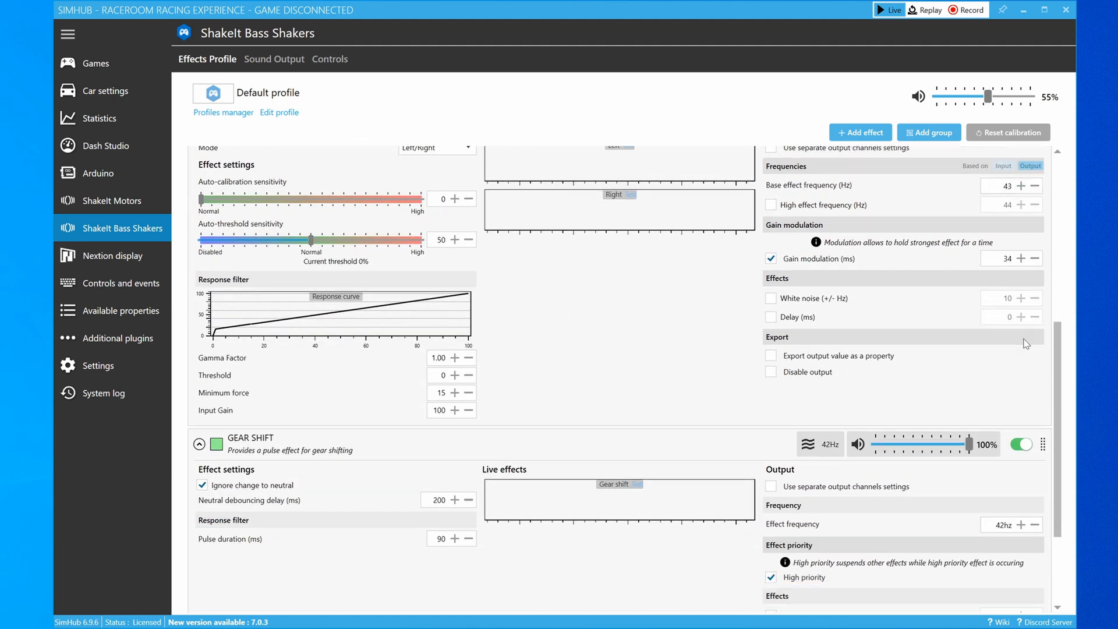